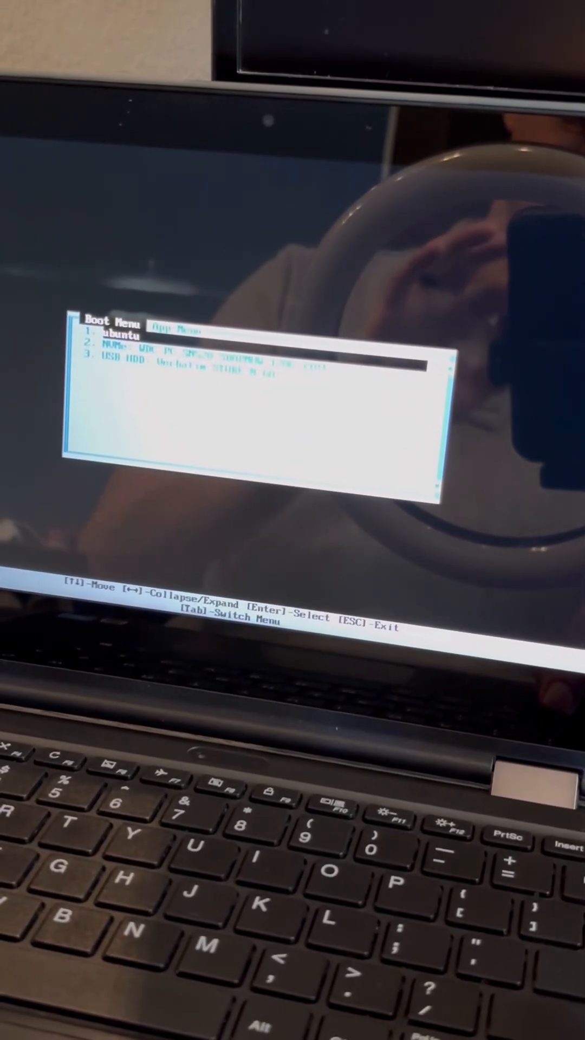
Boot from the 'USB HDD: Verbatim STORE N GO' entry, reaching the GNU GRUB installer menu.
key("Down")
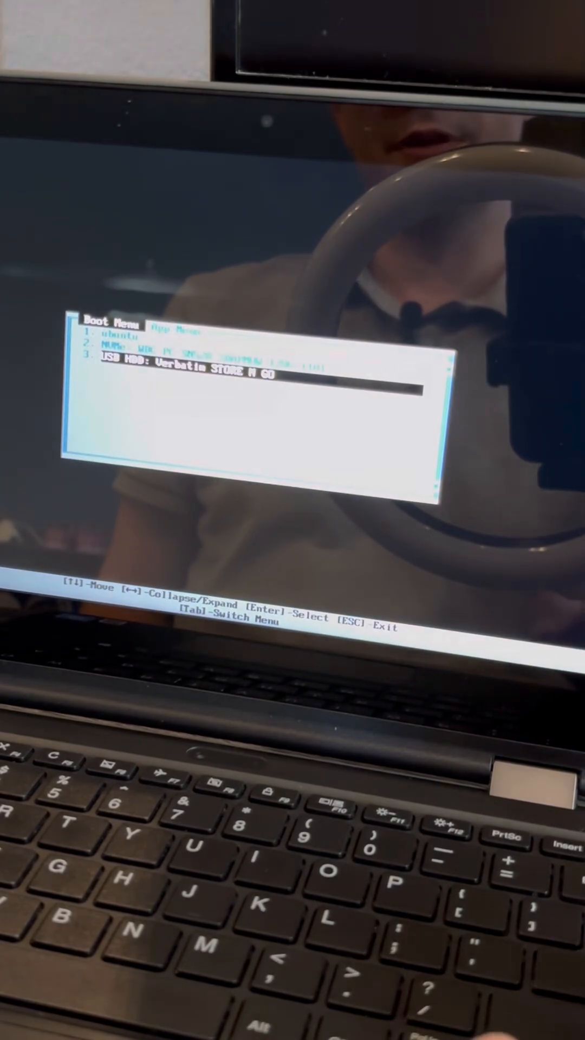
key("Enter")
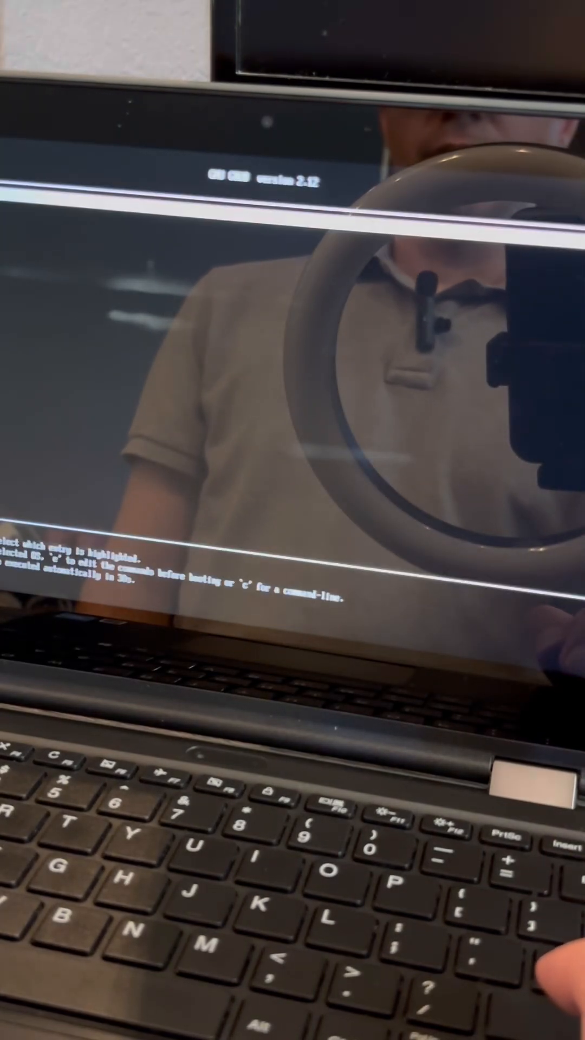